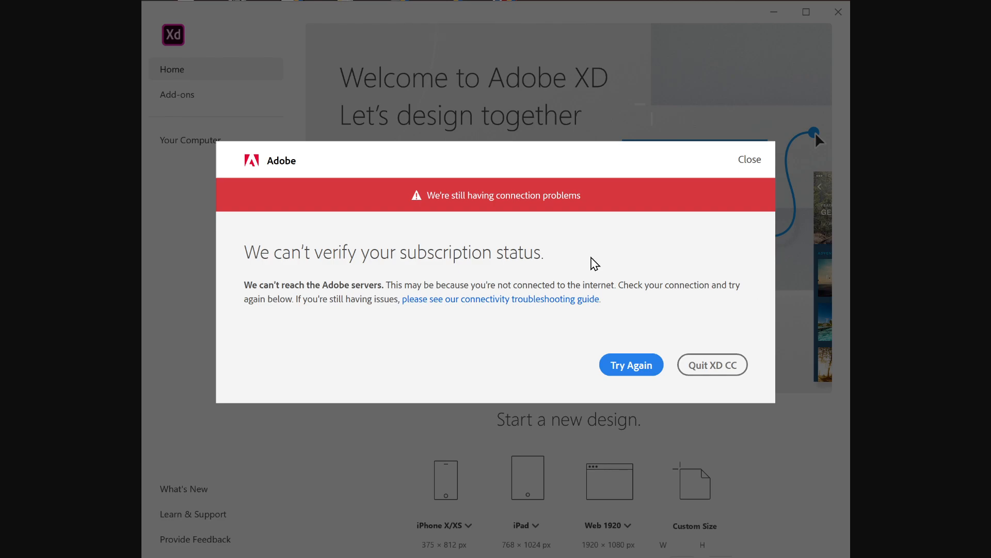
mouse_move(574, 263)
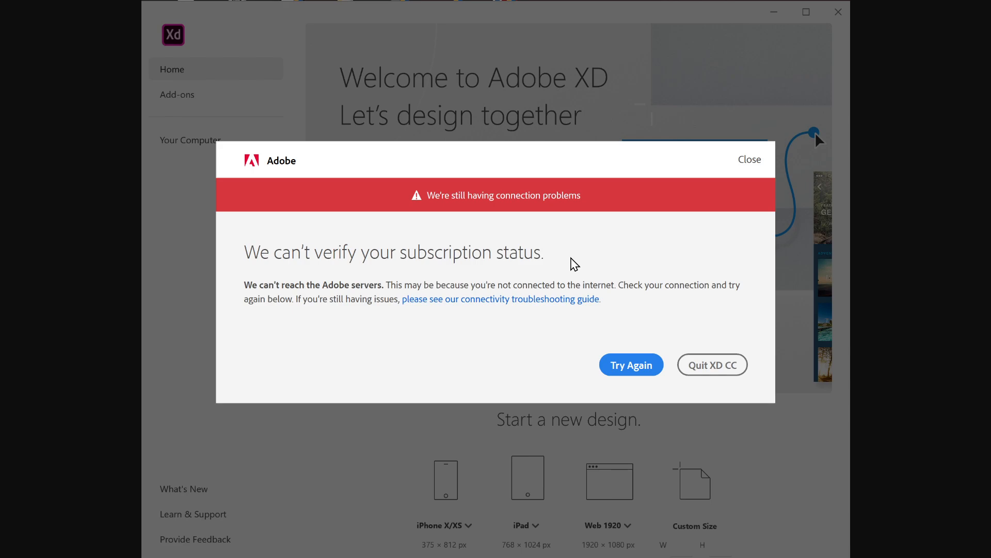
mouse_move(395, 291)
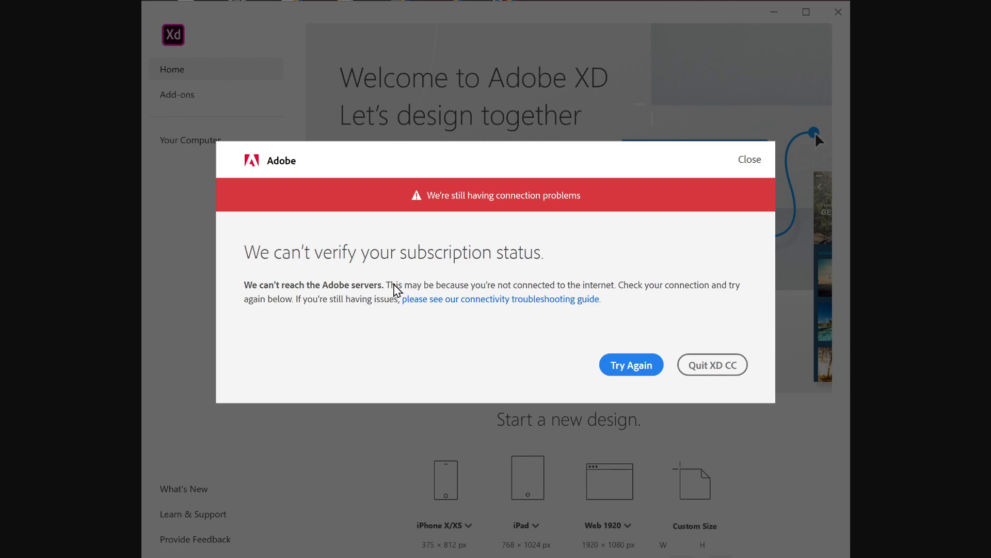
mouse_move(425, 296)
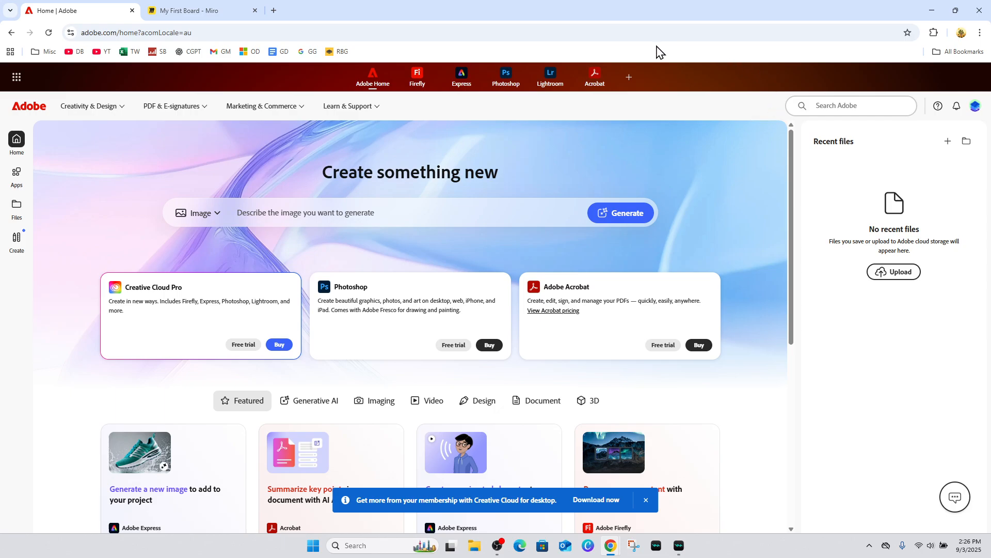
mouse_move(435, 125)
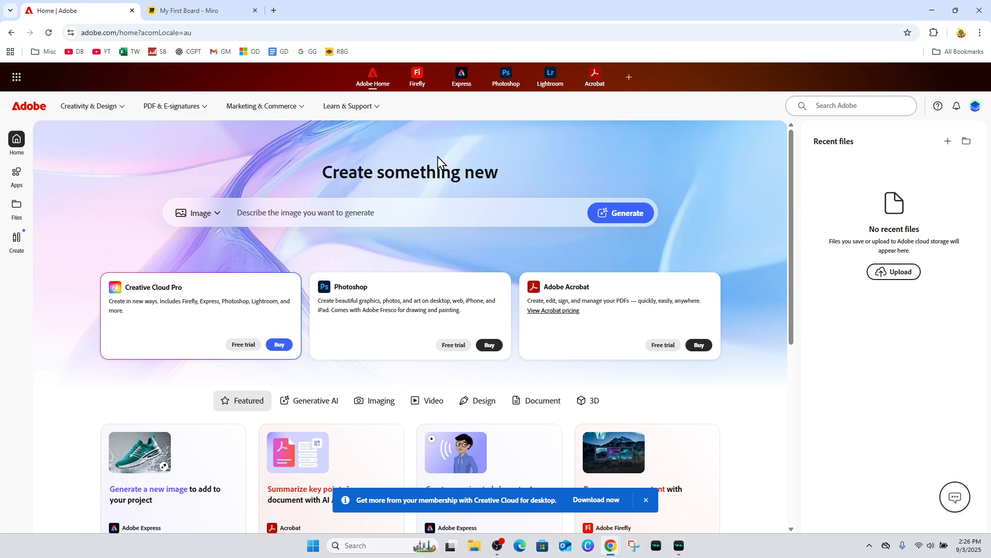
mouse_move(457, 158)
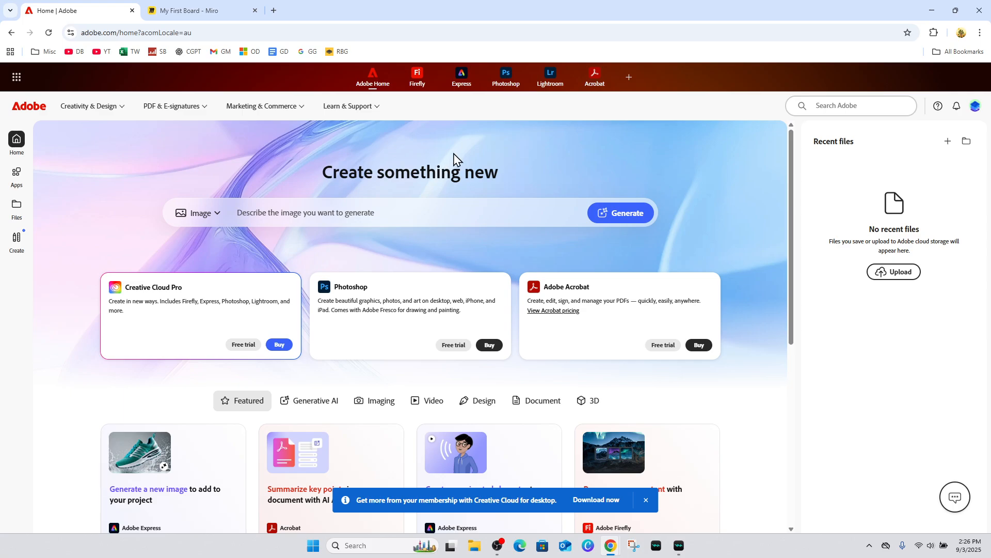
mouse_move(517, 183)
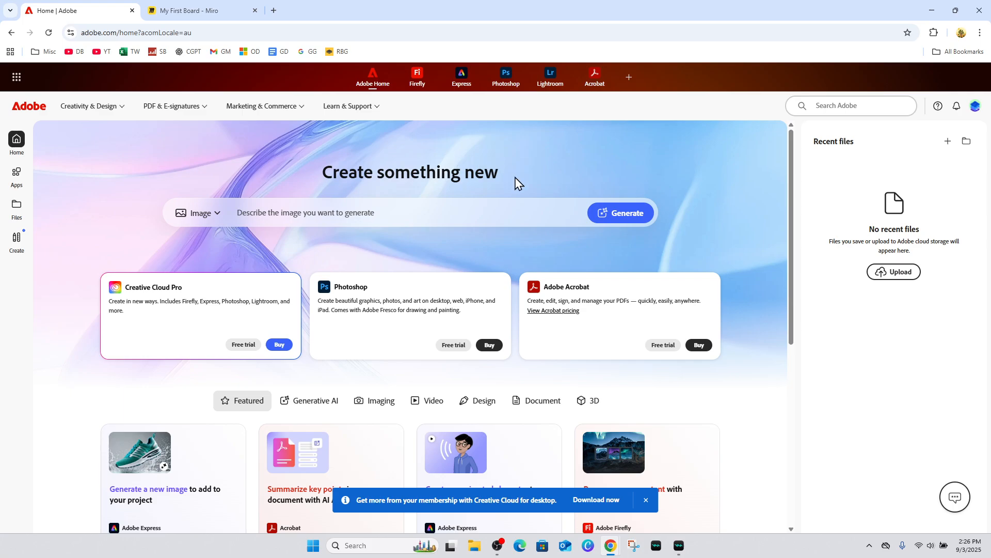
mouse_move(413, 202)
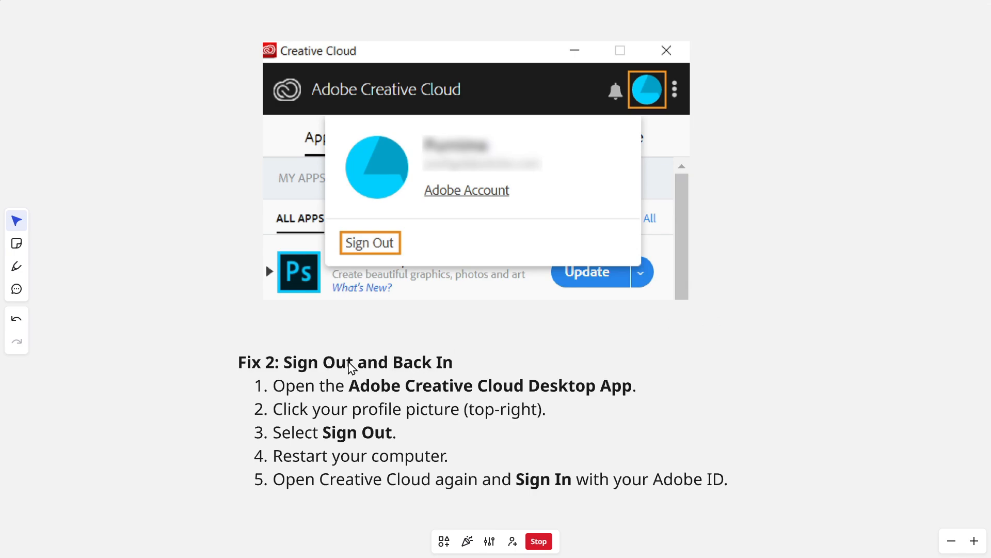
mouse_move(628, 409)
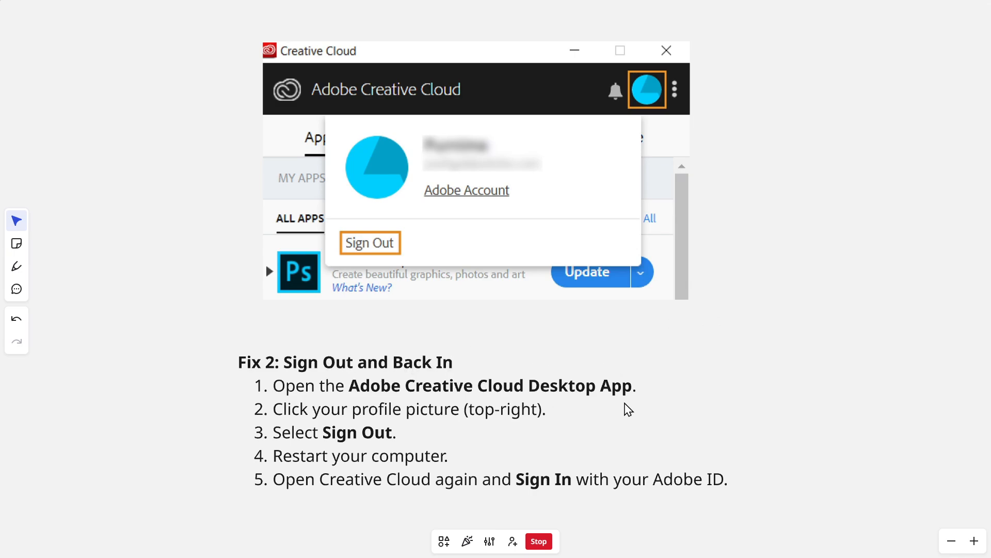
mouse_move(744, 402)
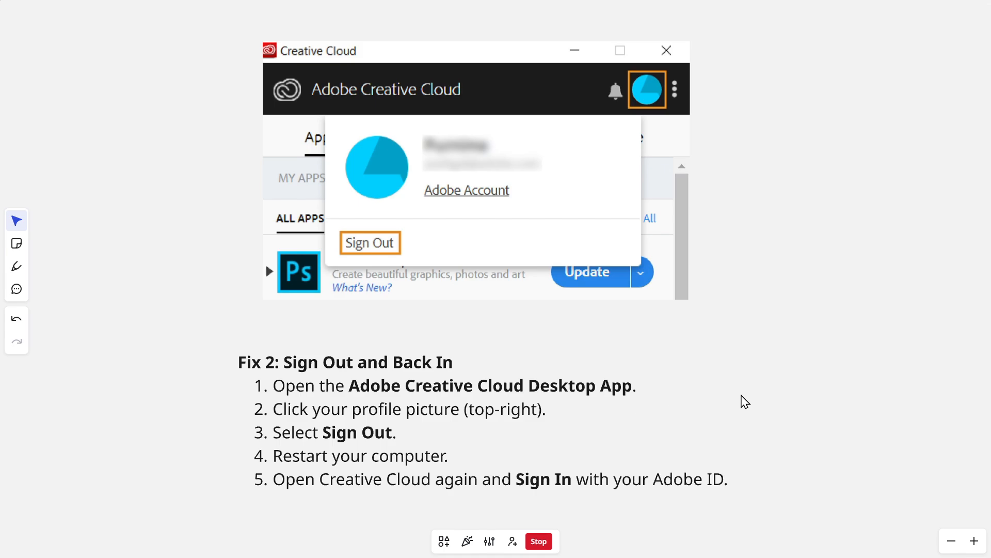
mouse_move(677, 85)
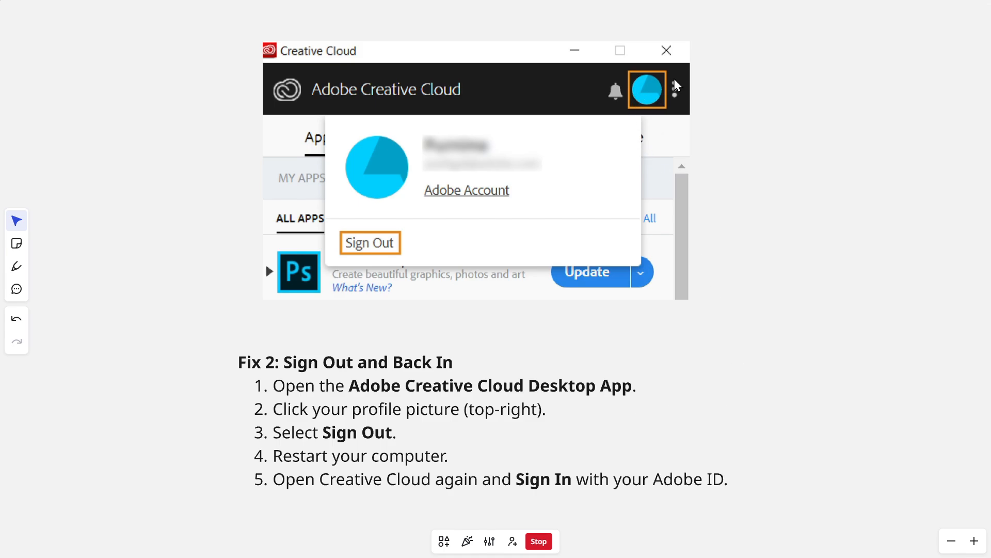
mouse_move(377, 248)
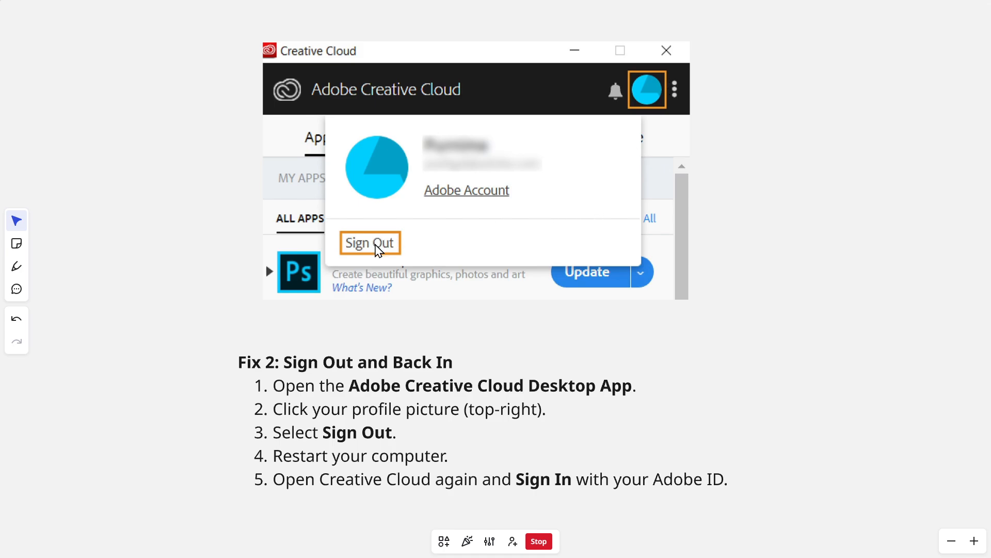
mouse_move(316, 489)
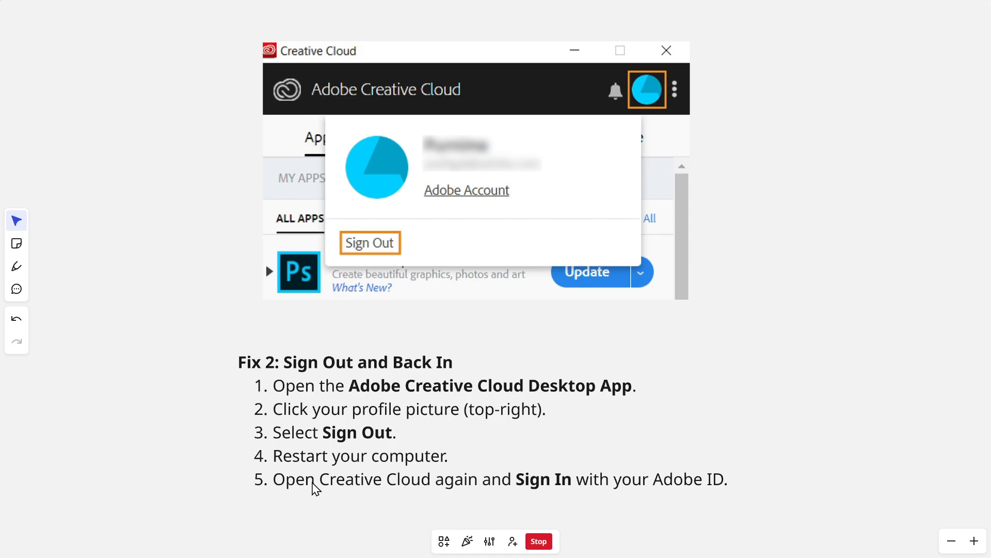
mouse_move(513, 507)
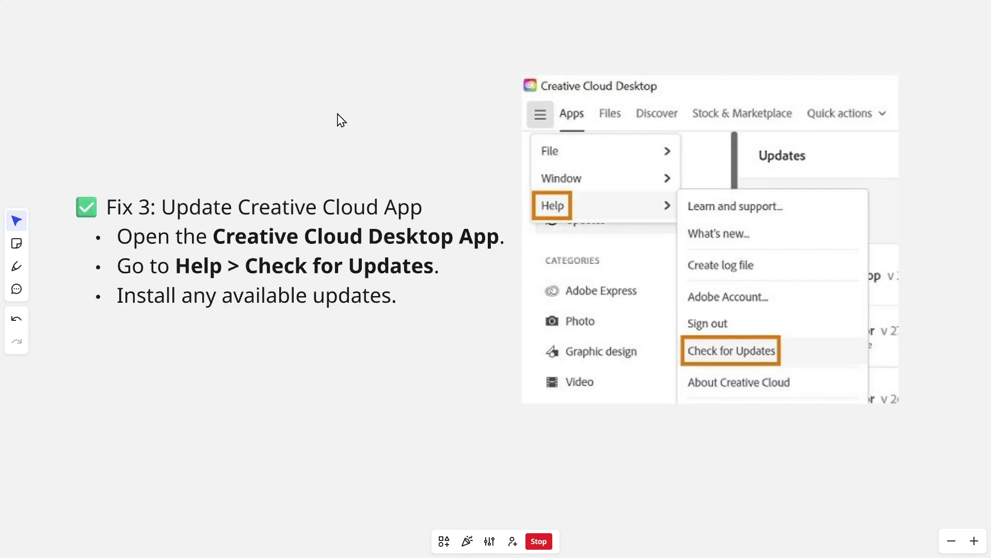
mouse_move(400, 228)
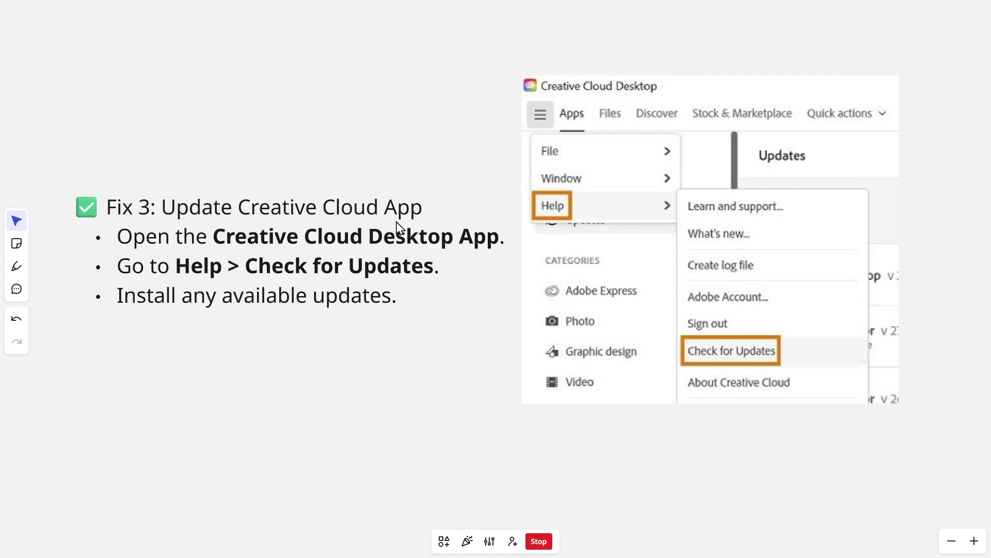
mouse_move(176, 261)
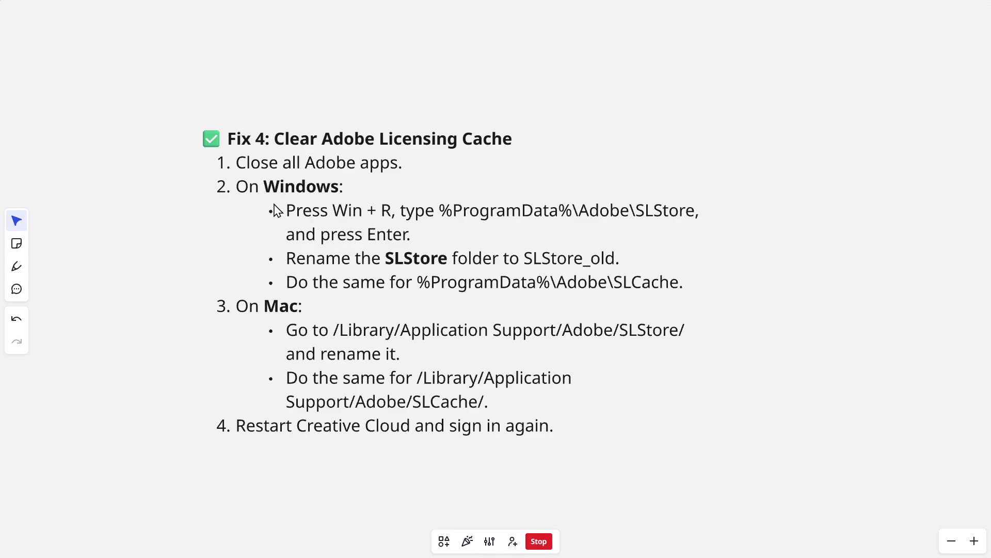
mouse_move(465, 229)
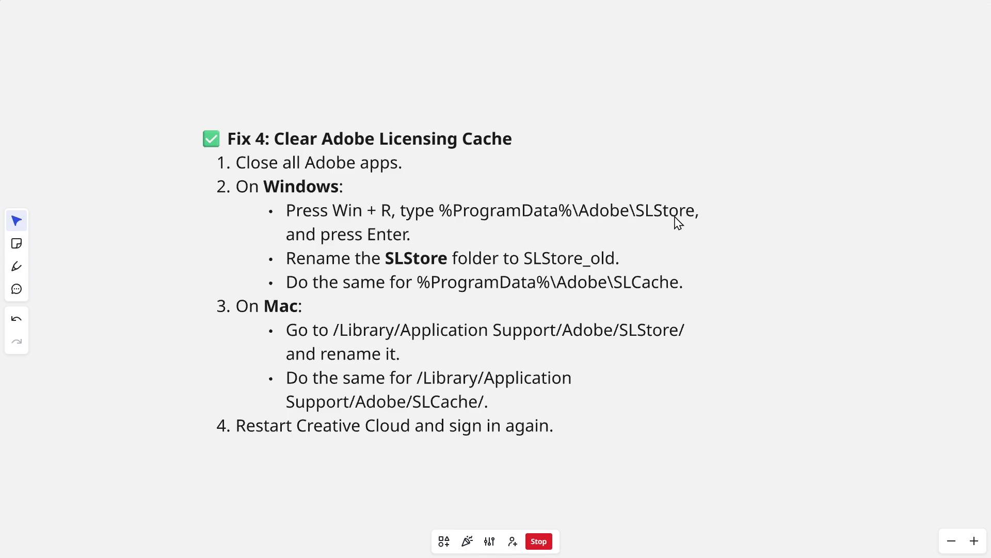
mouse_move(422, 278)
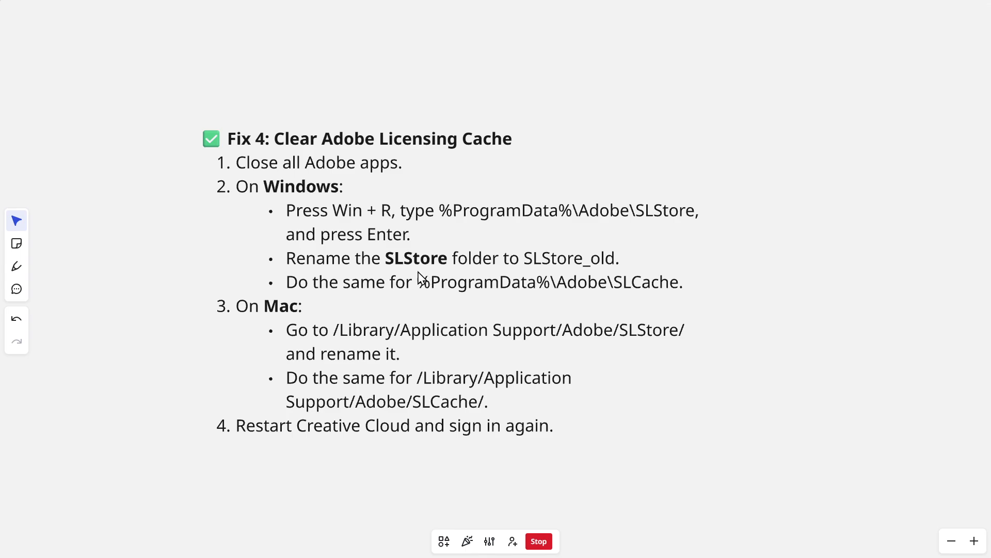
mouse_move(606, 274)
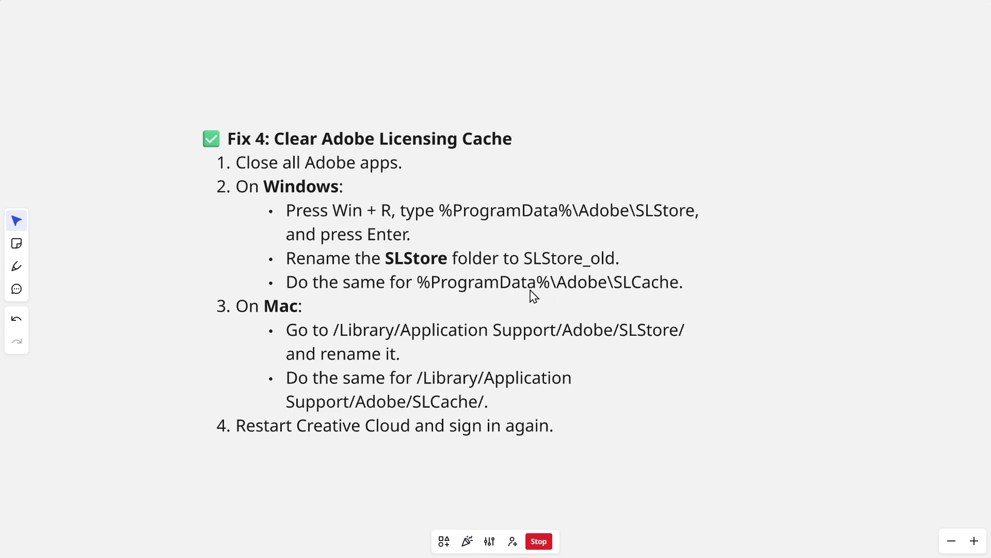
mouse_move(320, 304)
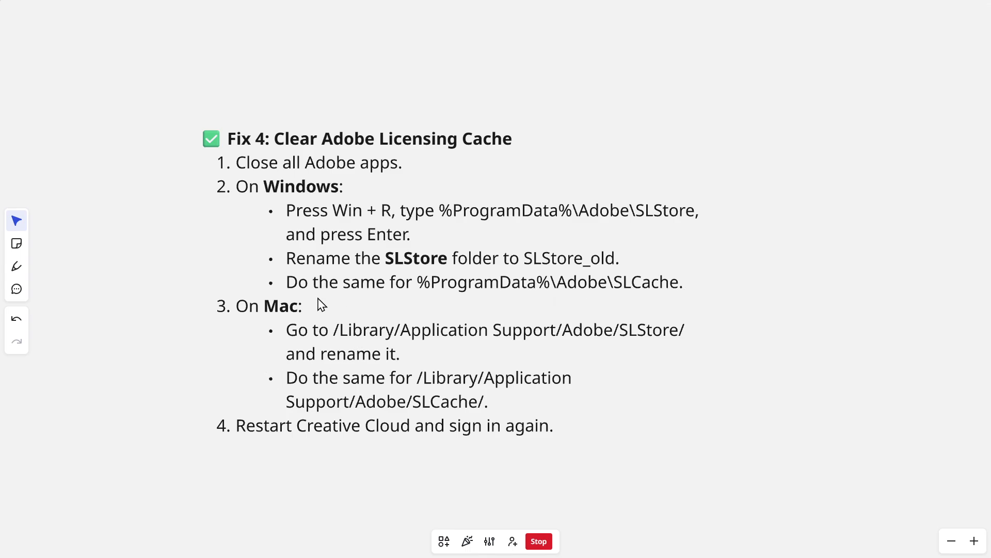
mouse_move(547, 370)
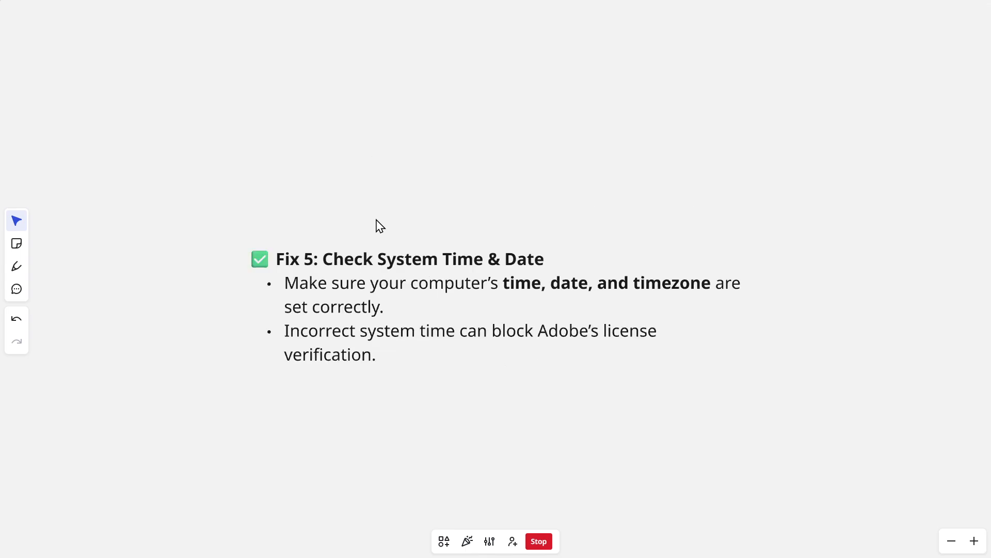
mouse_move(411, 306)
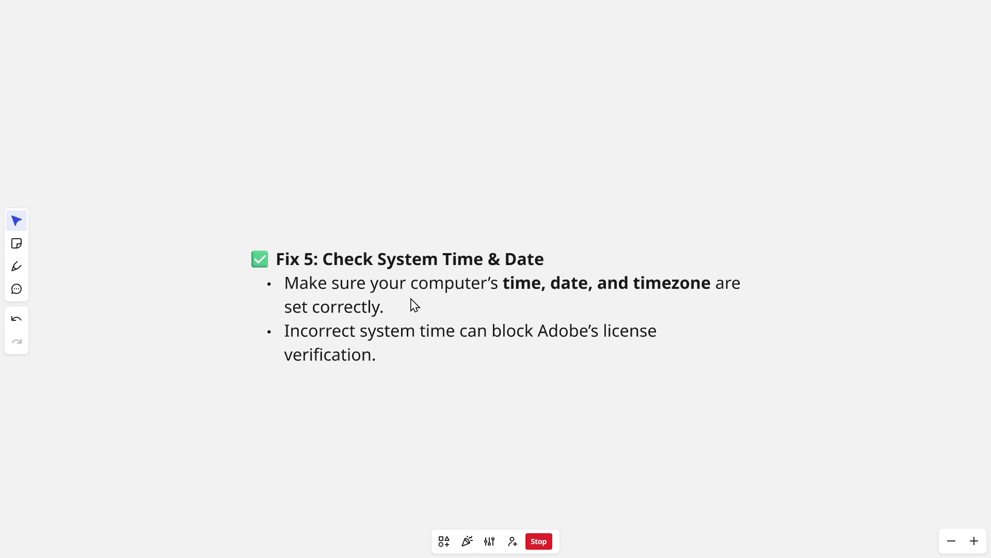
mouse_move(327, 304)
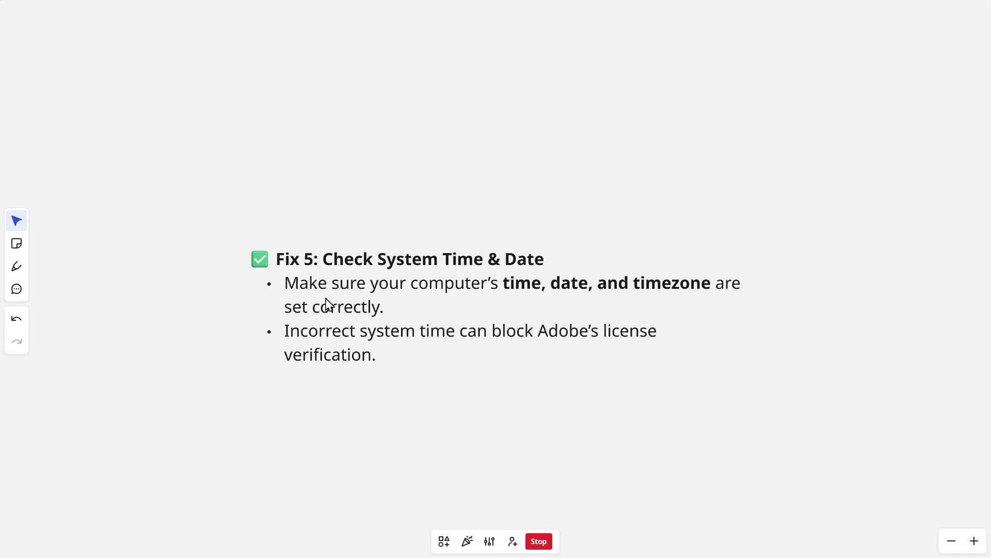
mouse_move(493, 344)
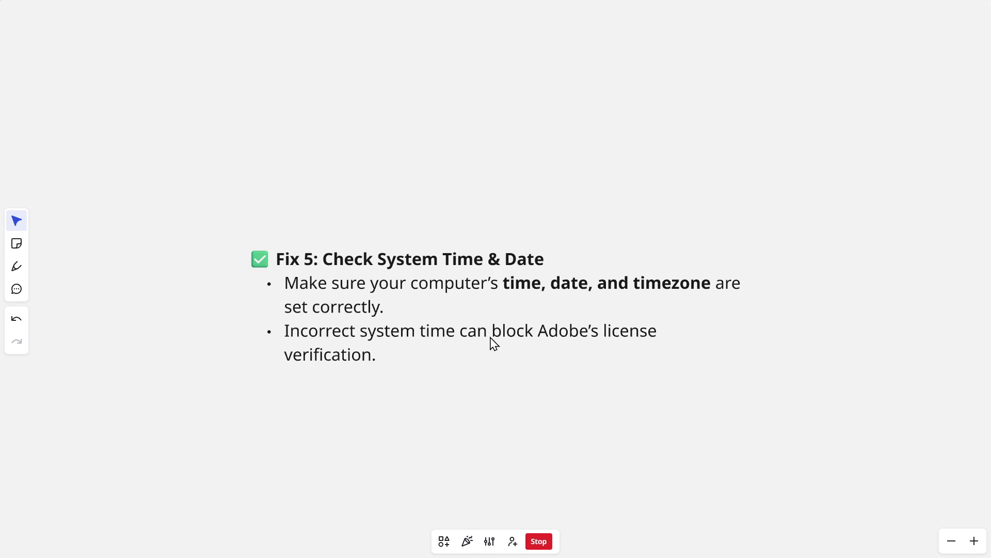
mouse_move(400, 270)
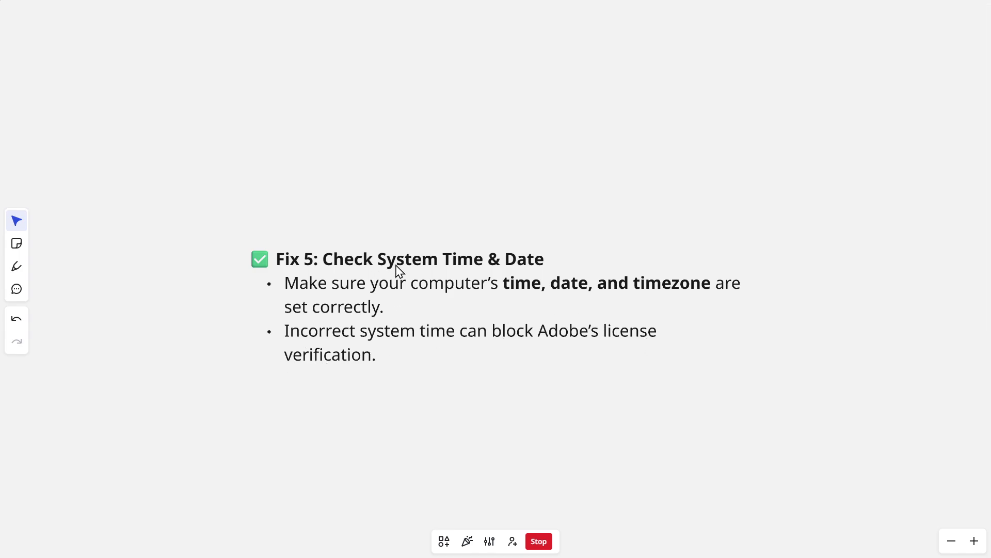
mouse_move(462, 284)
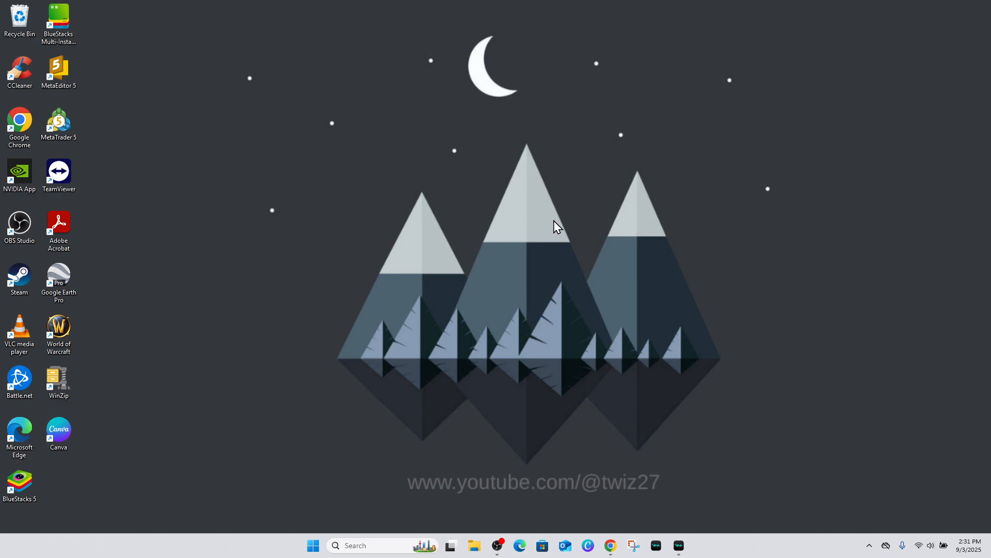
- Launch Command Prompt by running cmd from the Windows Run dialog
key("Win+r")
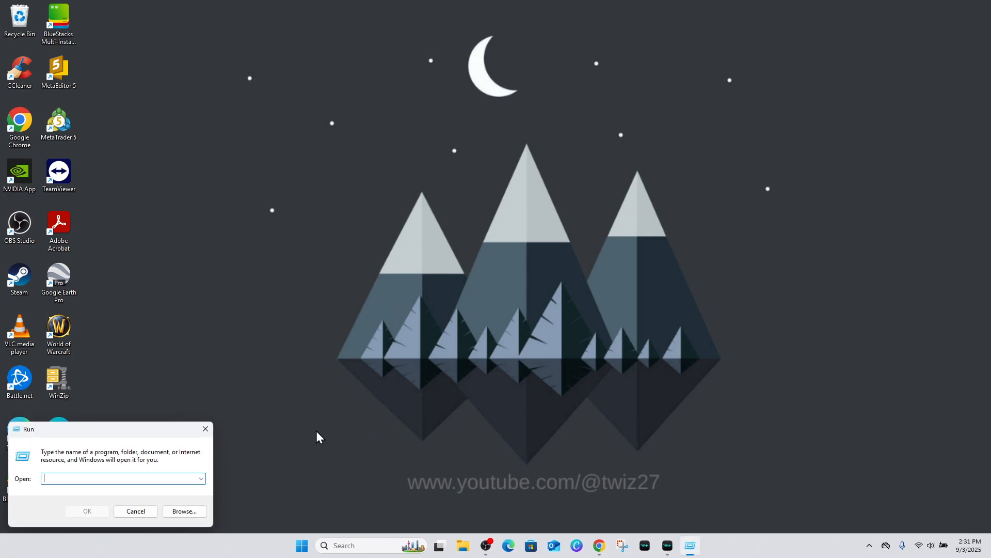
type("cm")
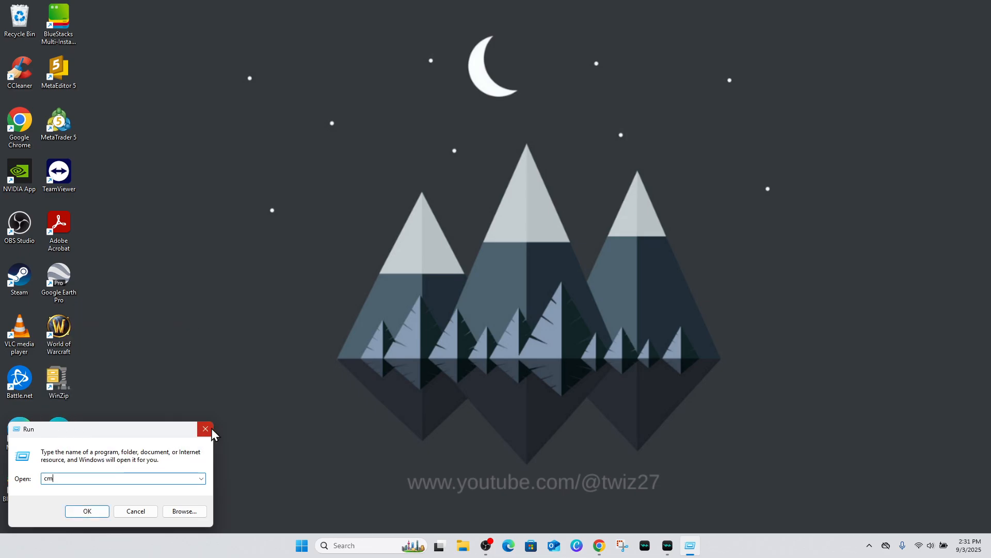
left_click(87, 511)
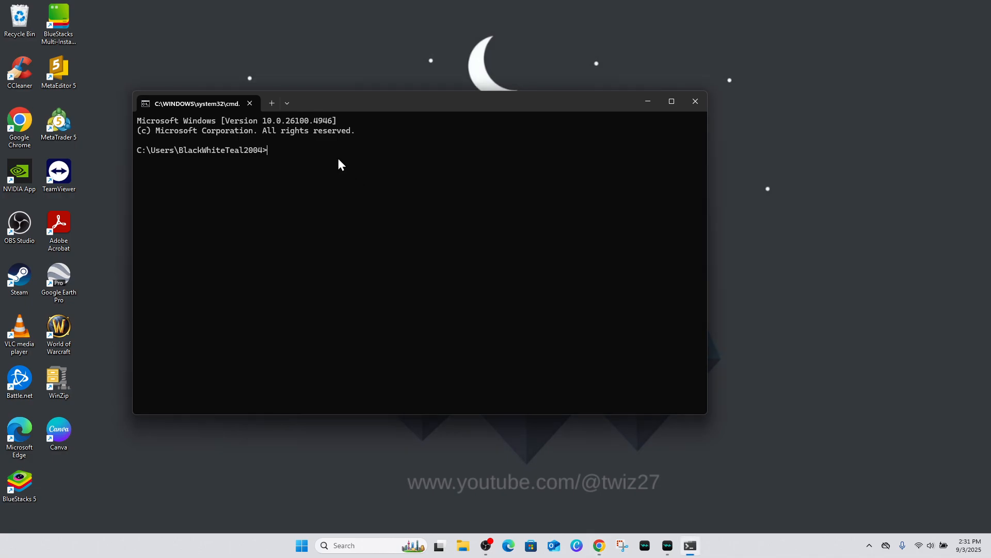
- Run ipconfig /flushdns to clear the DNS resolver cache
type("ipconfig /flushdns")
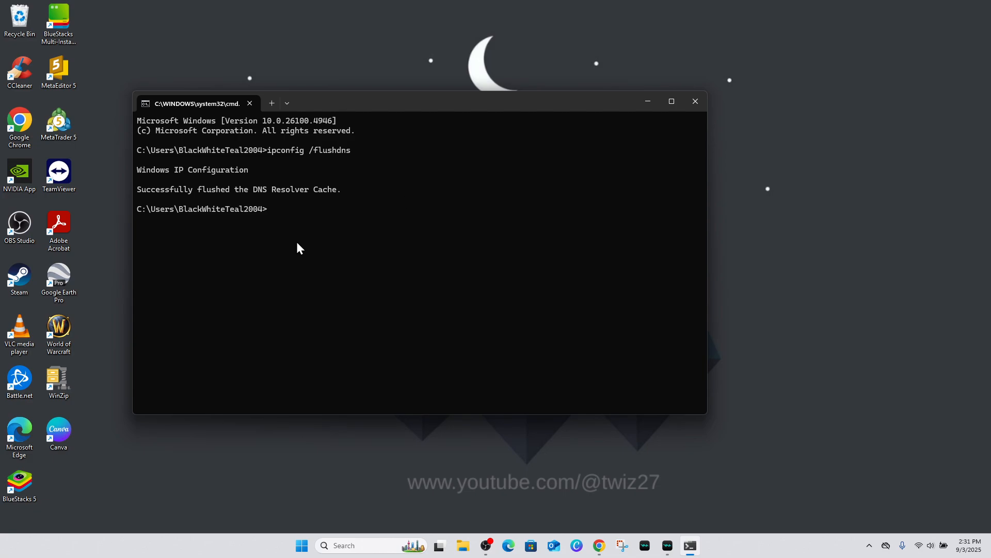
mouse_move(425, 263)
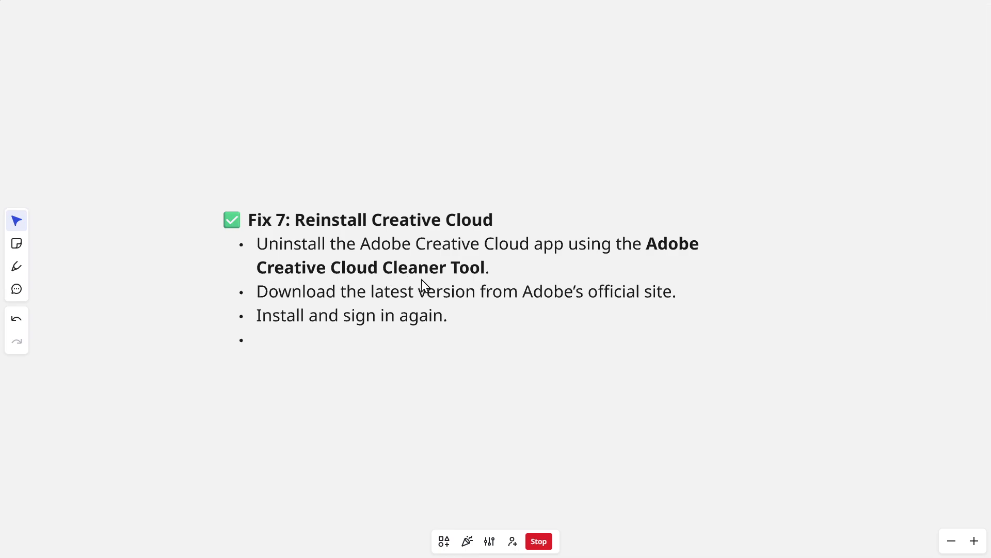
mouse_move(352, 314)
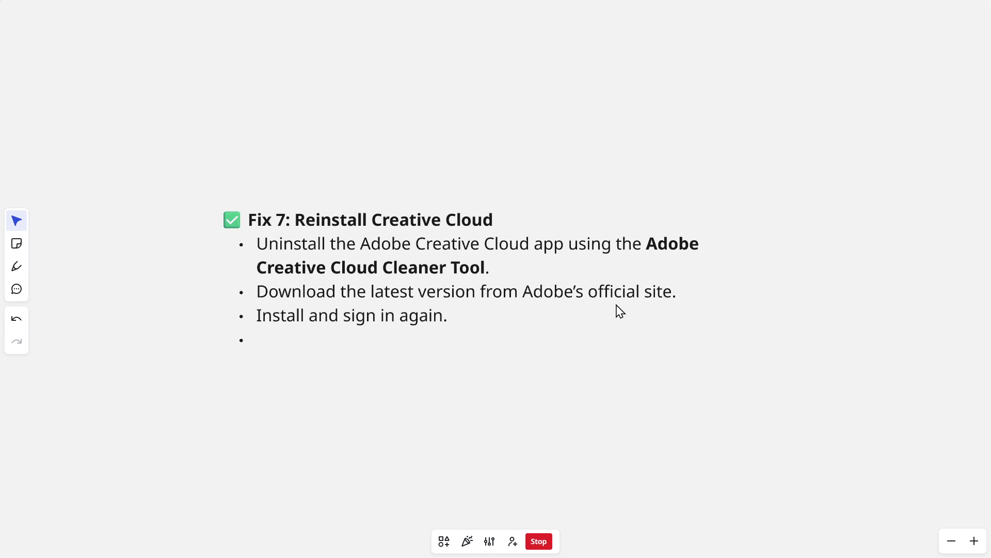
mouse_move(456, 347)
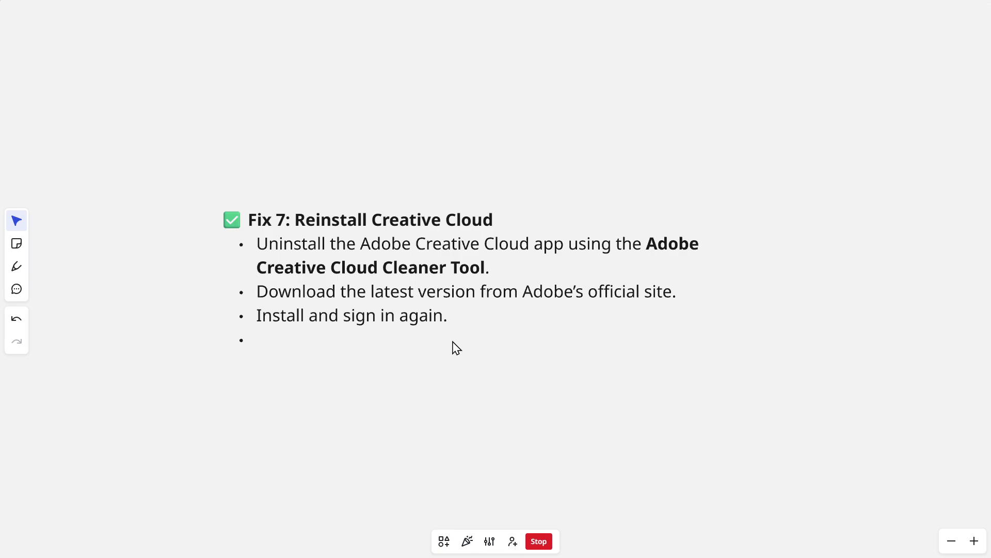